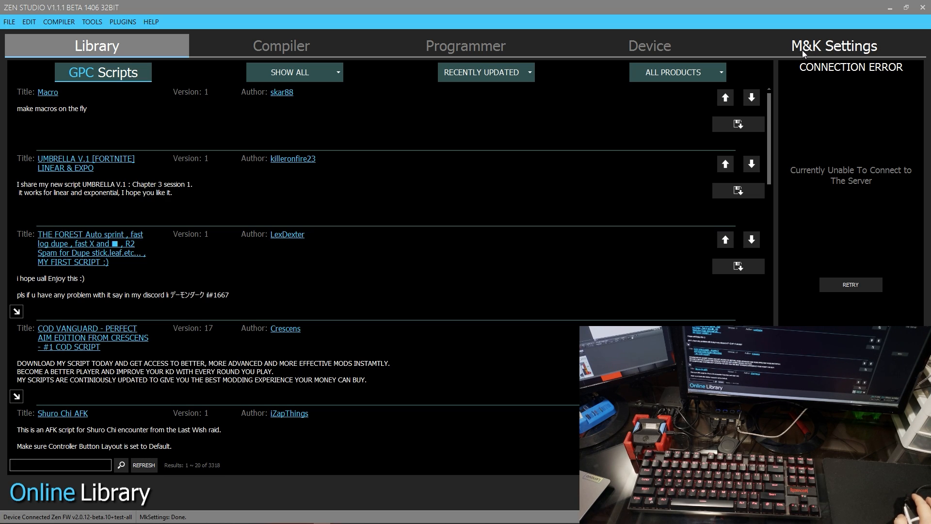
pyautogui.moveTo(812, 54)
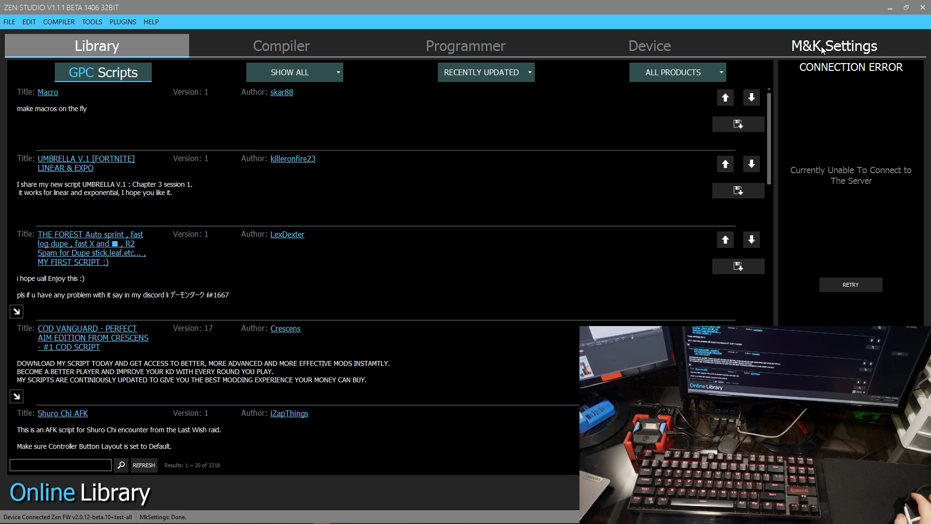
# - Show the M&K Settings page for the 'WARZONE 10K DPI - 1-20-2022' profile
pyautogui.click(833, 45)
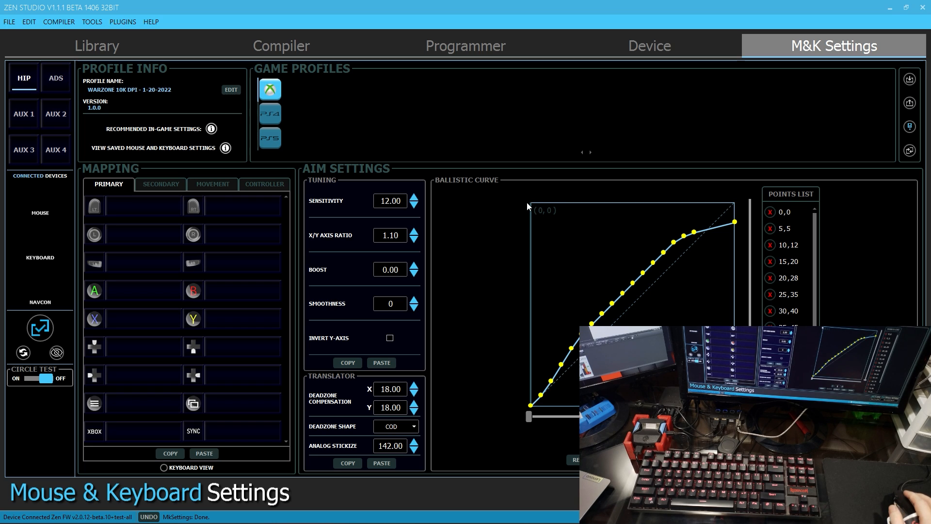
pyautogui.moveTo(507, 211)
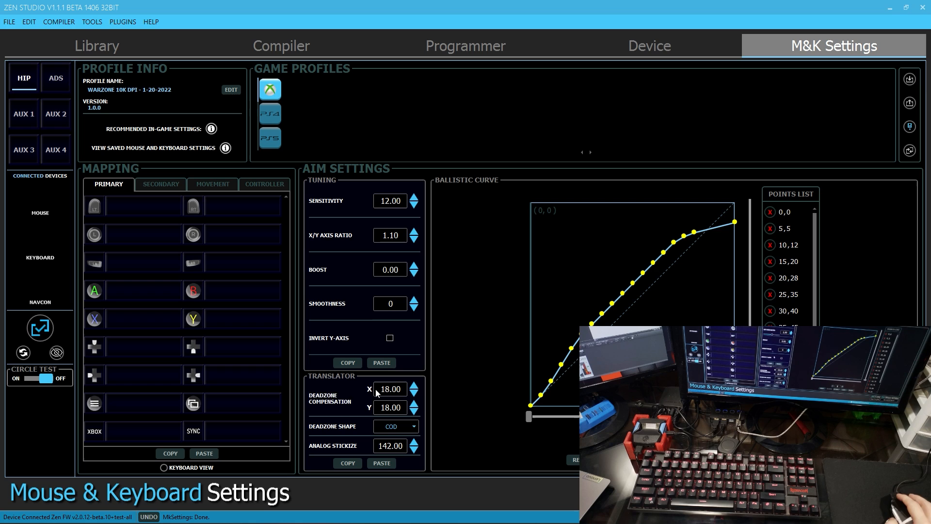
pyautogui.moveTo(501, 182)
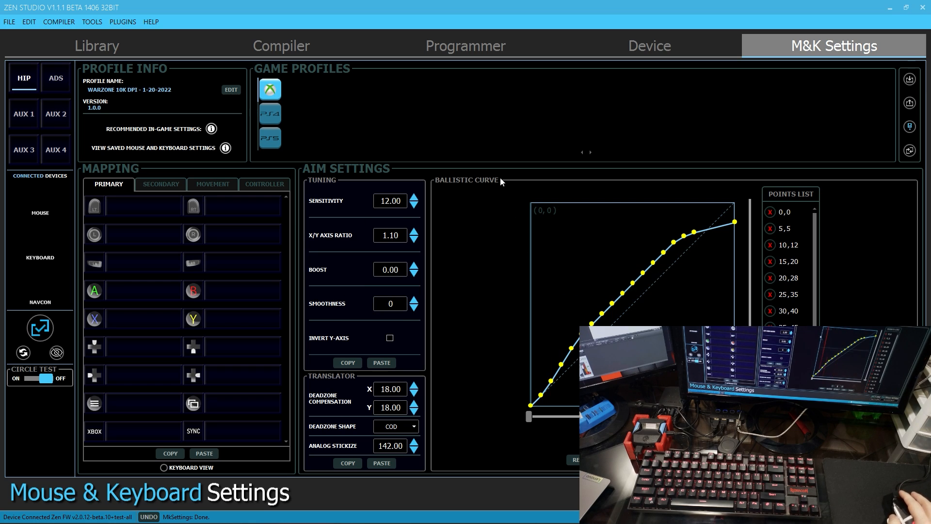
pyautogui.moveTo(448, 205)
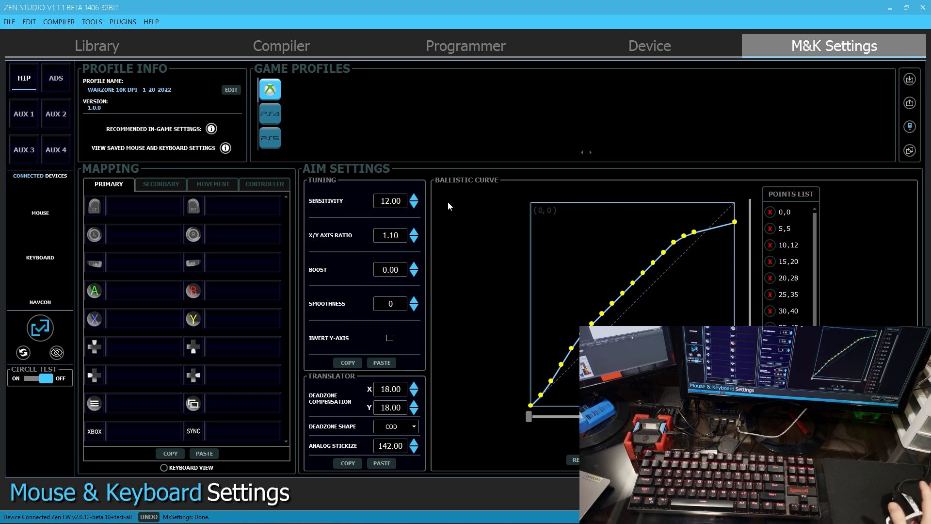
pyautogui.moveTo(435, 192)
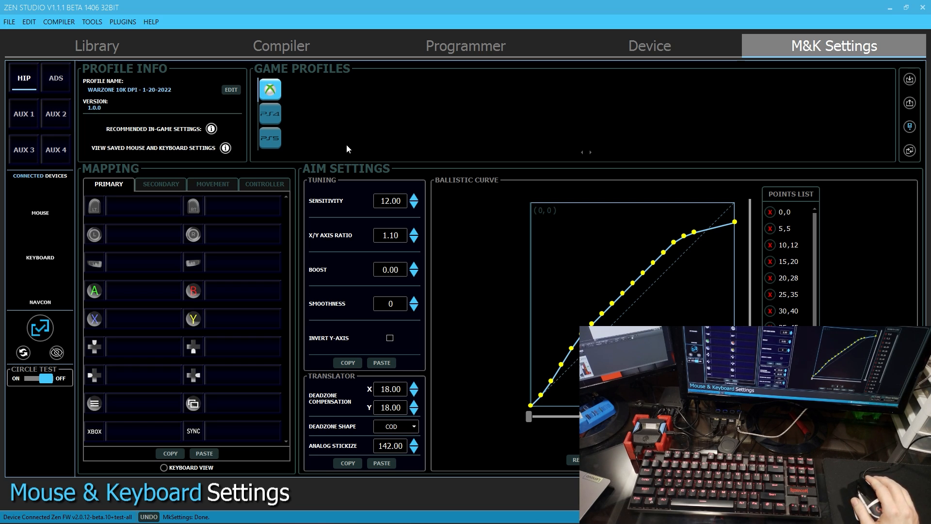
pyautogui.moveTo(266, 271)
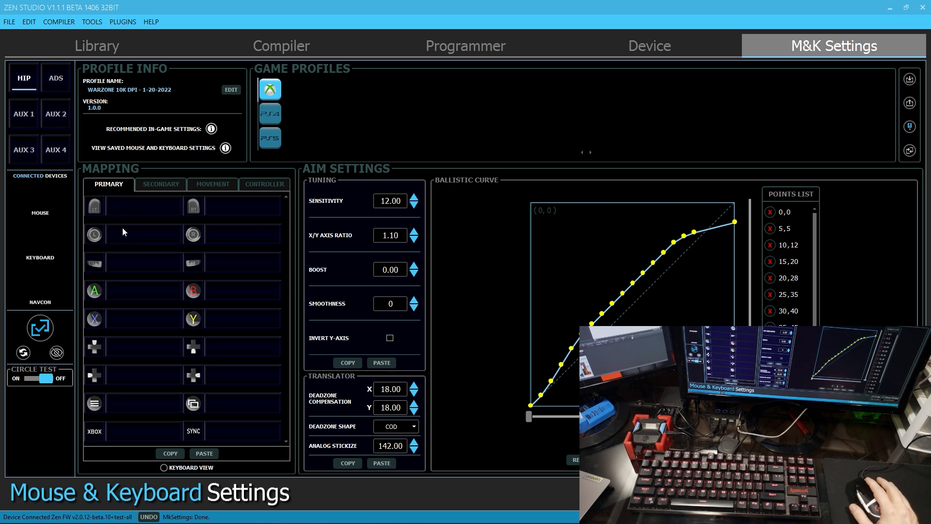
pyautogui.moveTo(120, 306)
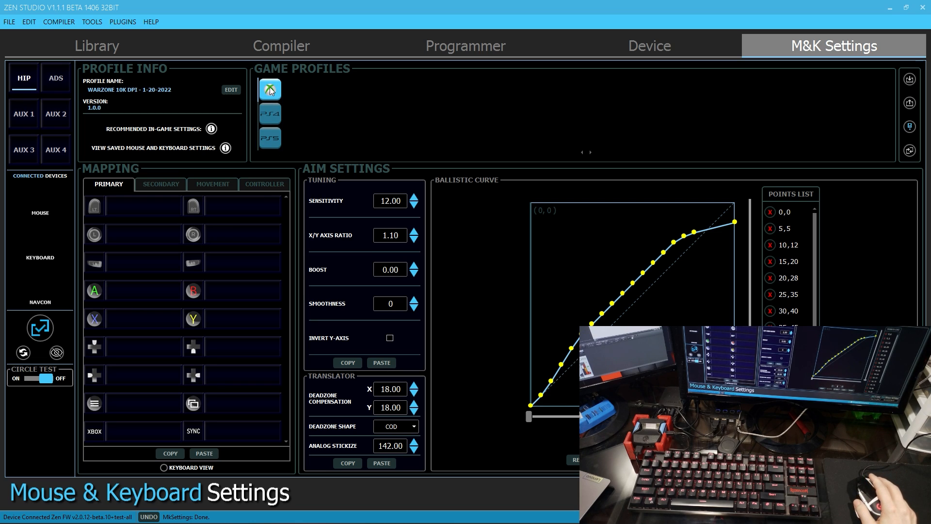
pyautogui.click(269, 112)
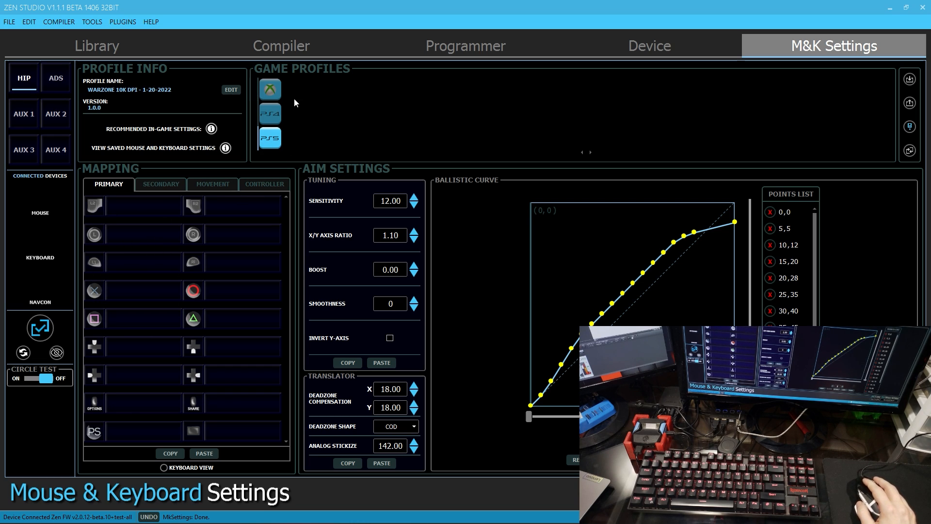
pyautogui.click(268, 90)
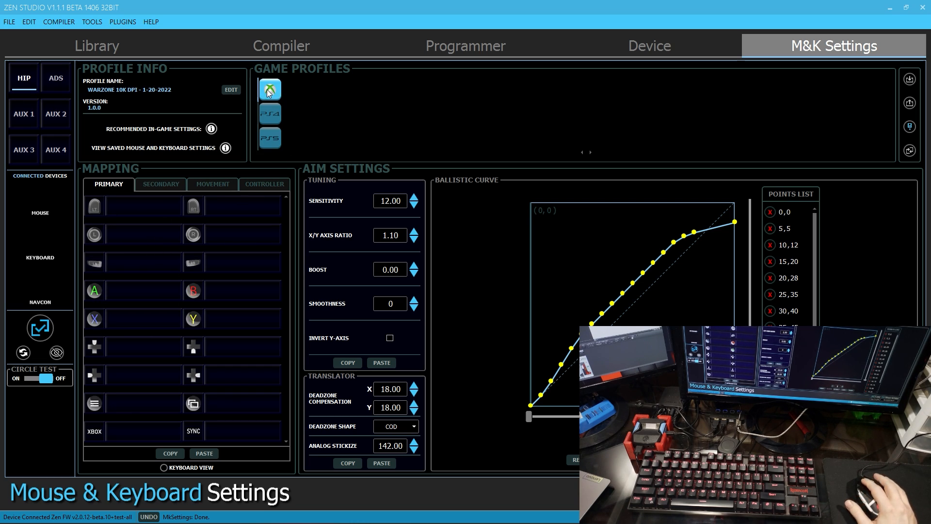
pyautogui.moveTo(448, 130)
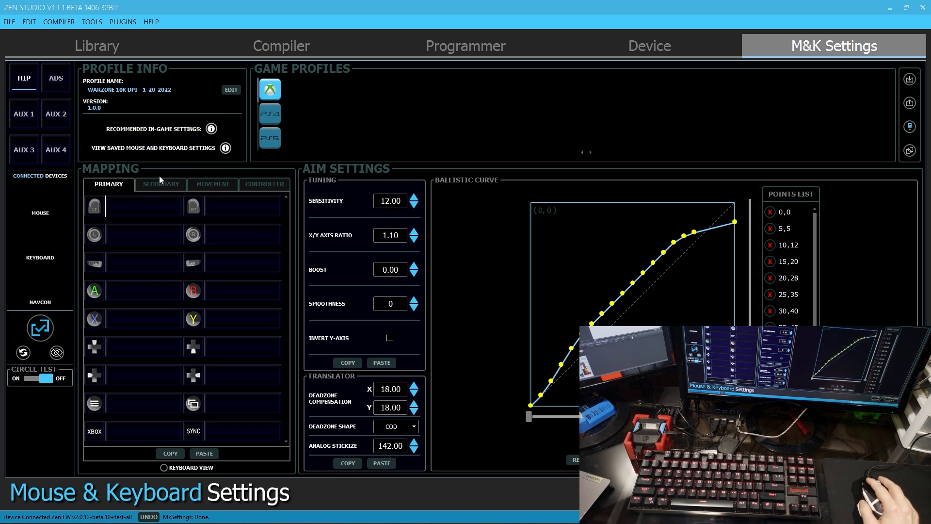
pyautogui.moveTo(408, 113)
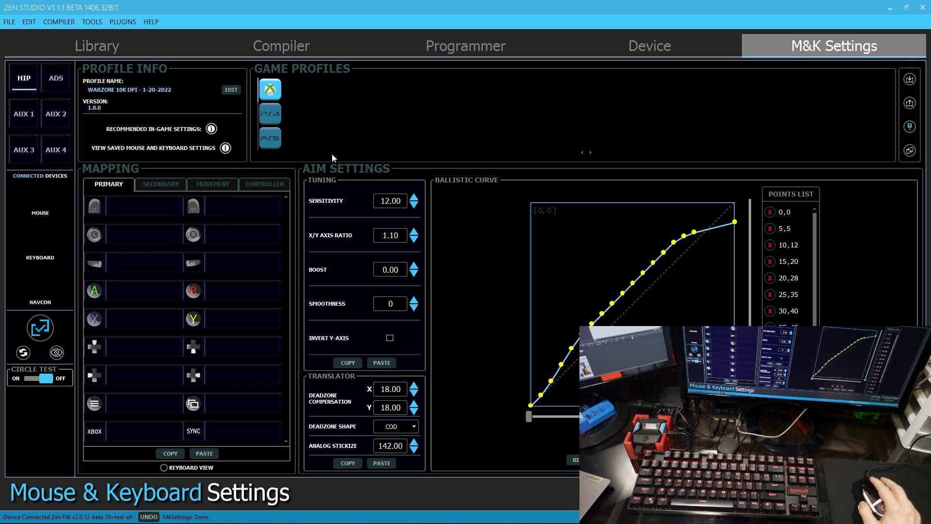
pyautogui.moveTo(456, 142)
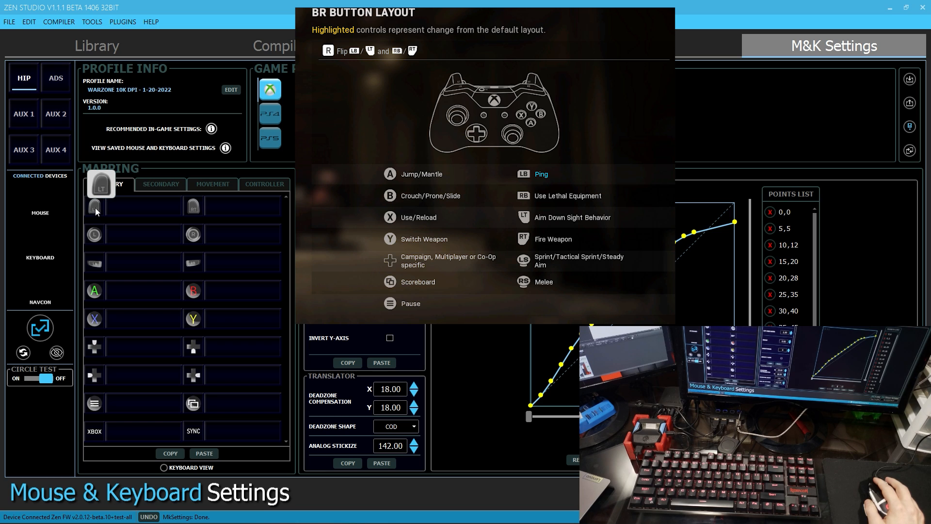
pyautogui.moveTo(99, 212)
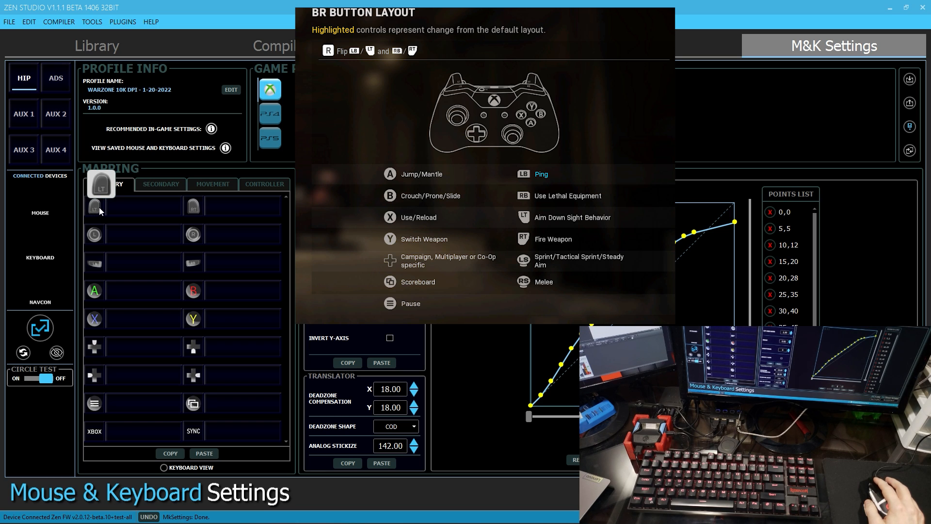
pyautogui.moveTo(175, 226)
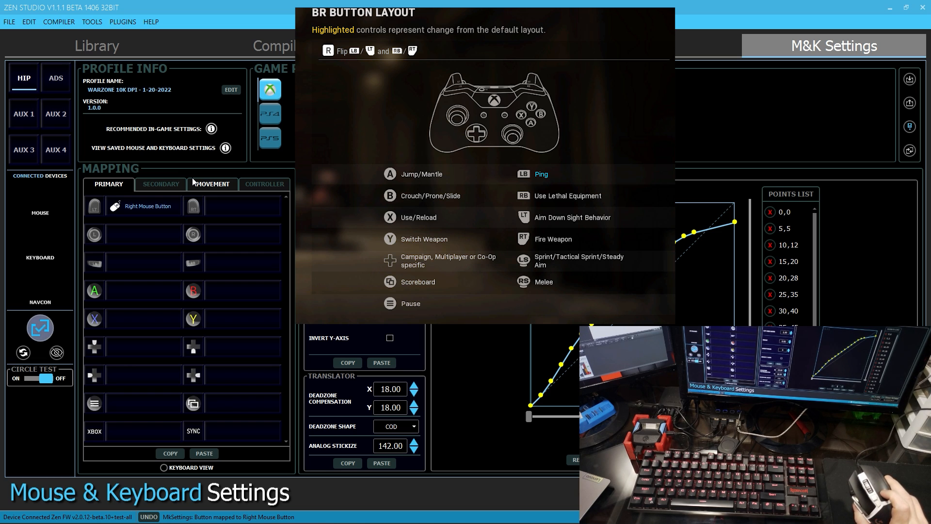
pyautogui.moveTo(93, 214)
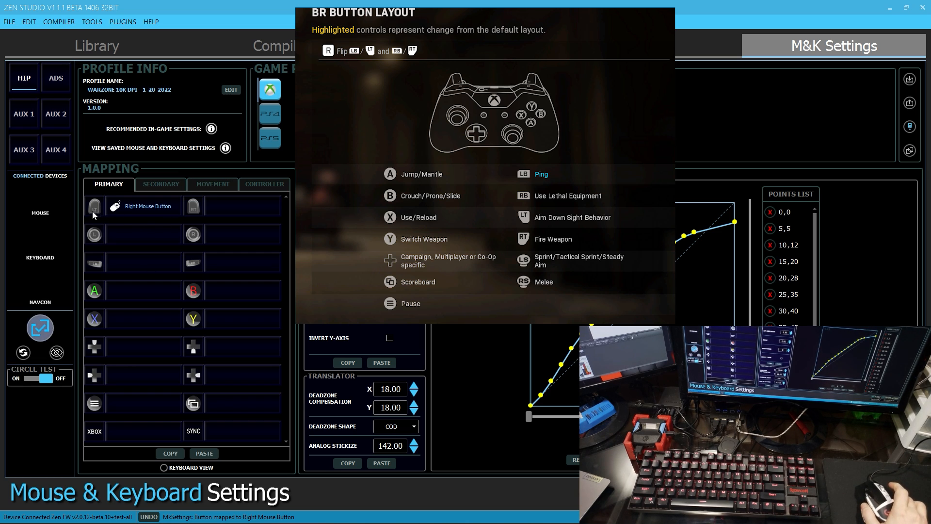
pyautogui.moveTo(154, 212)
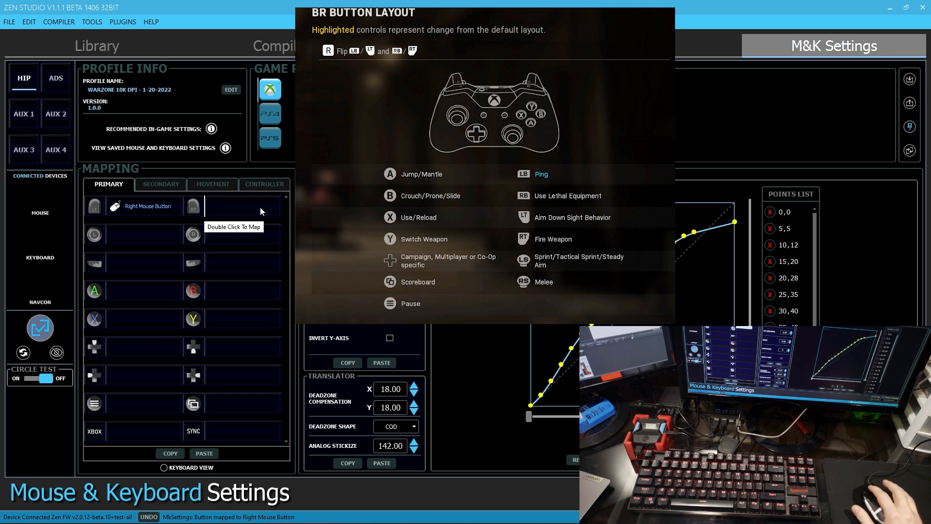
pyautogui.moveTo(250, 212)
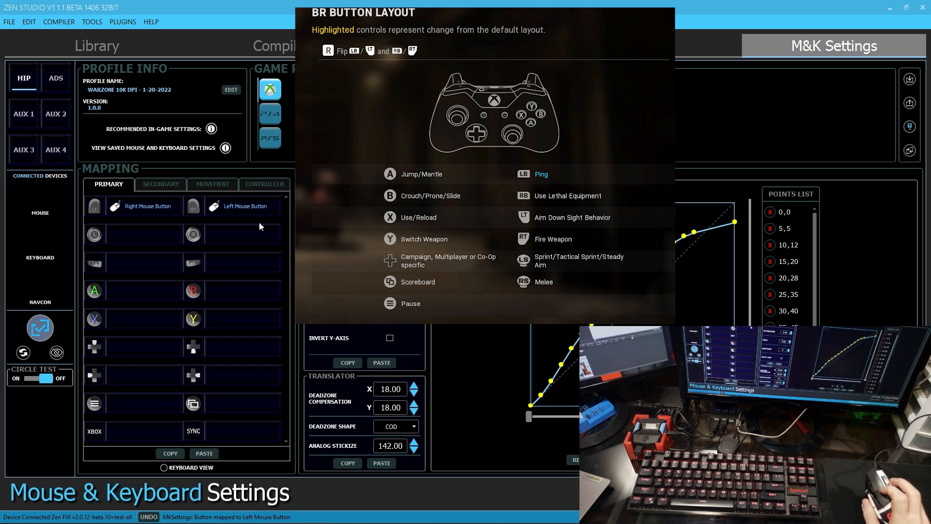
pyautogui.moveTo(130, 244)
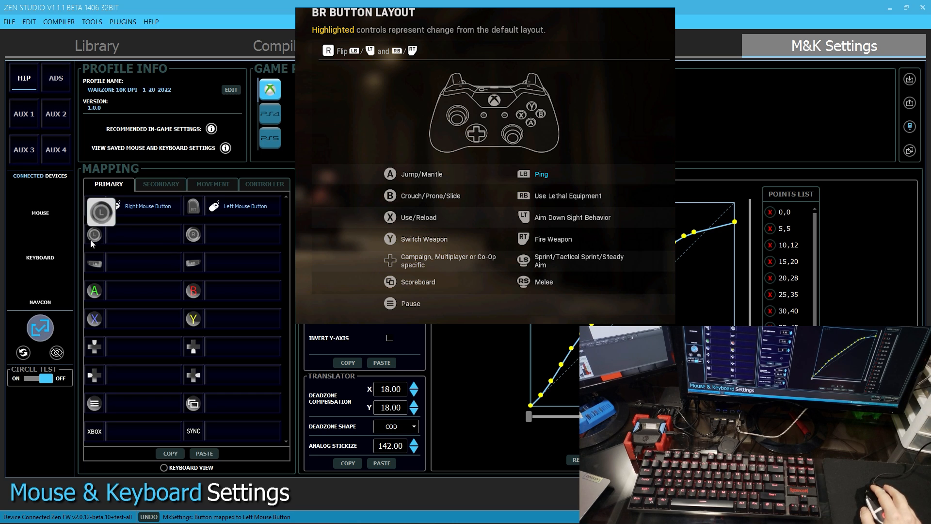
pyautogui.moveTo(129, 236)
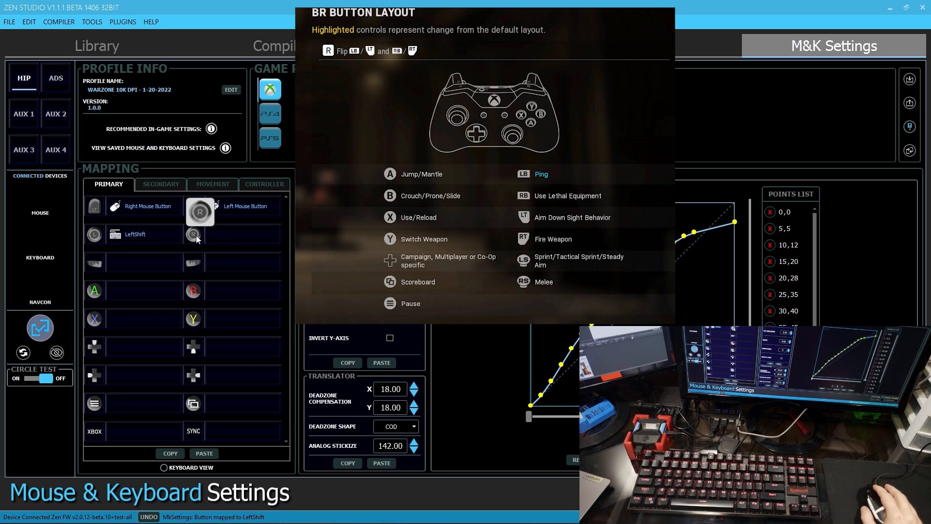
pyautogui.moveTo(228, 234)
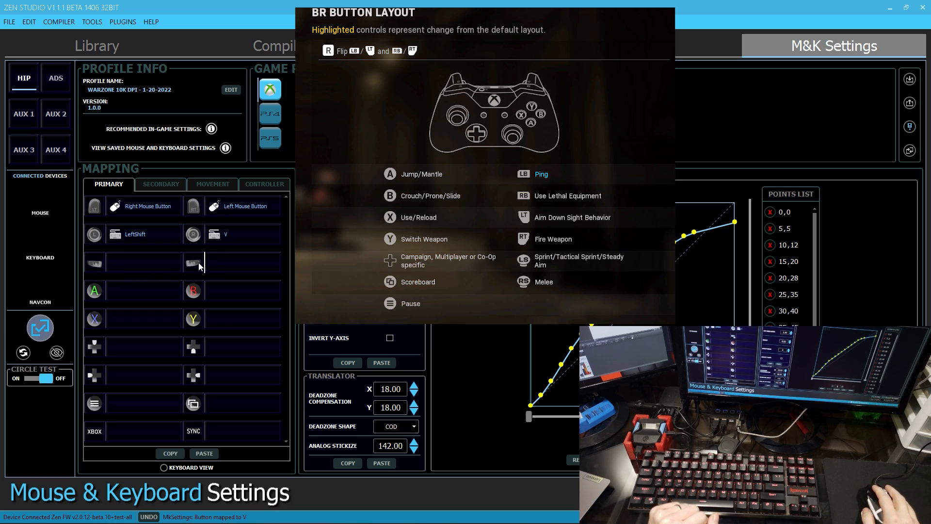
pyautogui.moveTo(167, 340)
pyautogui.write('Q')
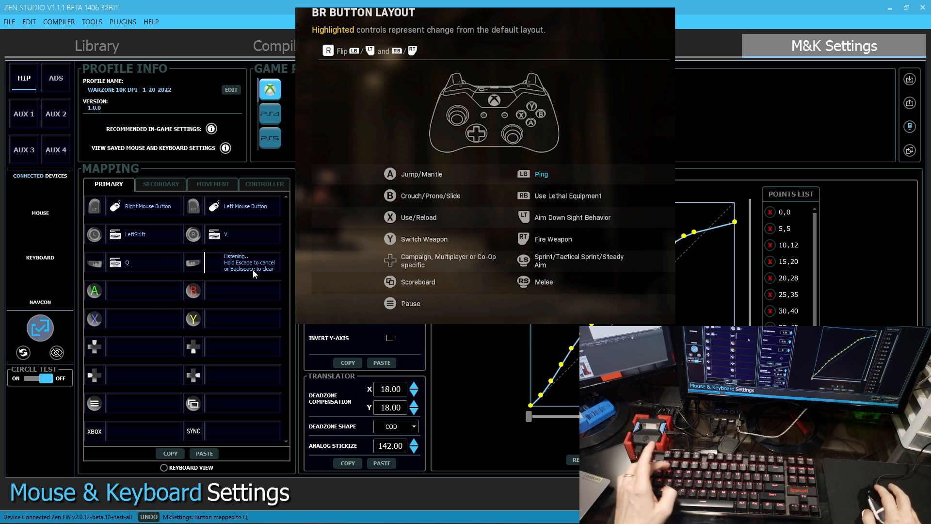
# - Bind the right bumper RB to the E key in the primary mapping
pyautogui.press('e')
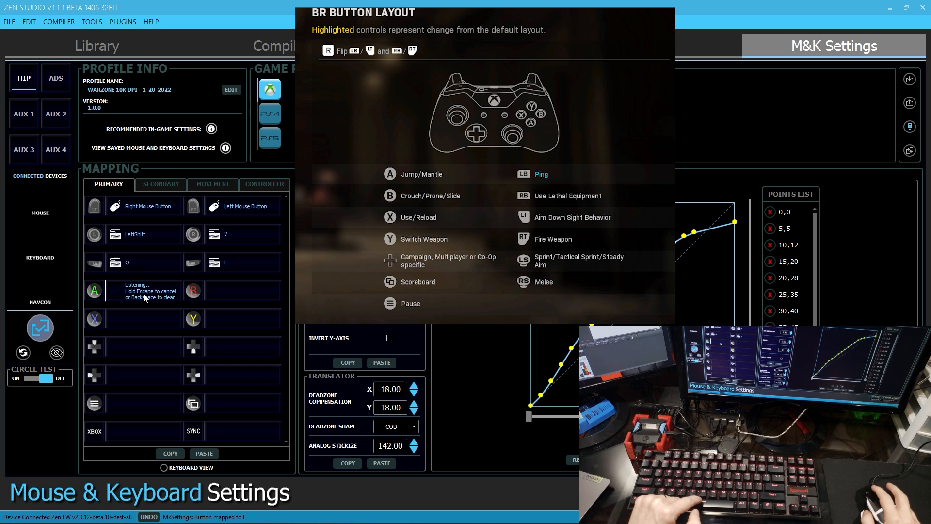
# - Bind A to Space, then start the B and X slots for C and R
pyautogui.press('space')
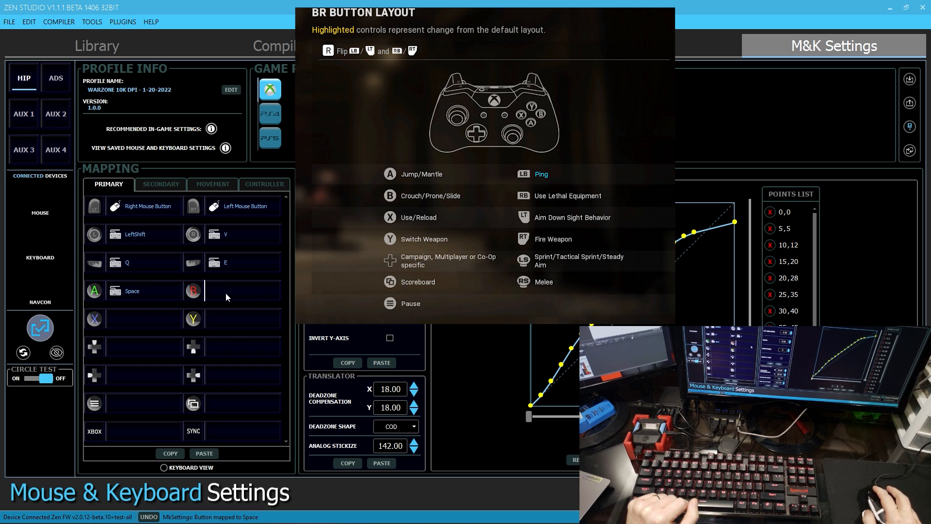
pyautogui.click(243, 290)
pyautogui.write('C')
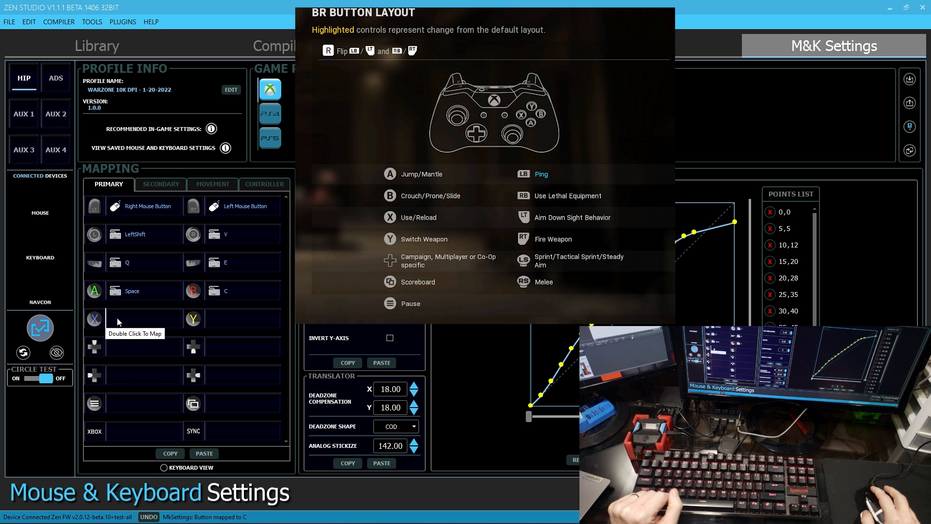
pyautogui.moveTo(122, 322)
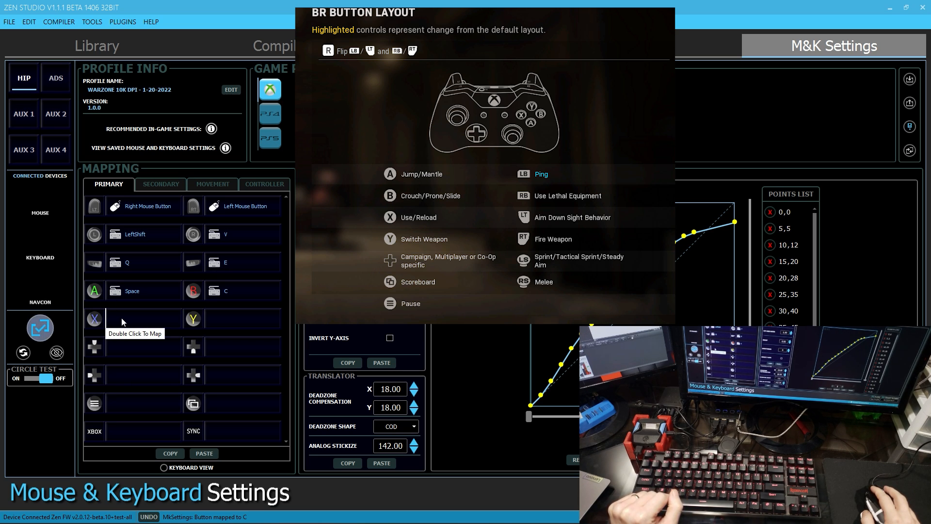
pyautogui.doubleClick(143, 319)
pyautogui.write('R')
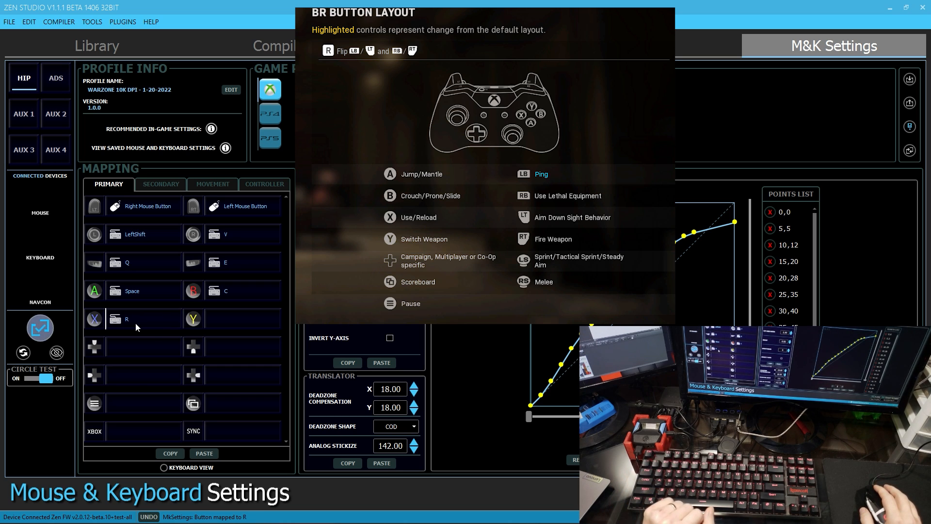
pyautogui.moveTo(229, 319)
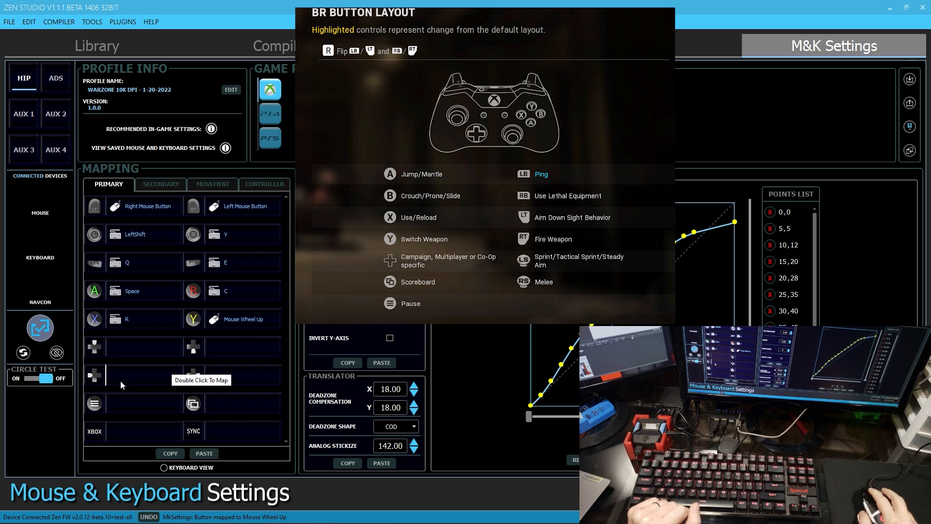
pyautogui.moveTo(201, 400)
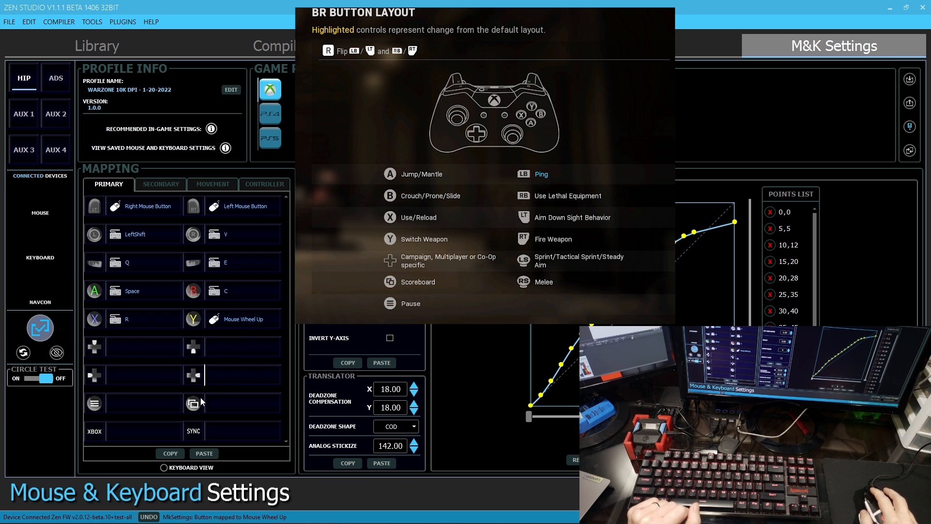
pyautogui.moveTo(160, 361)
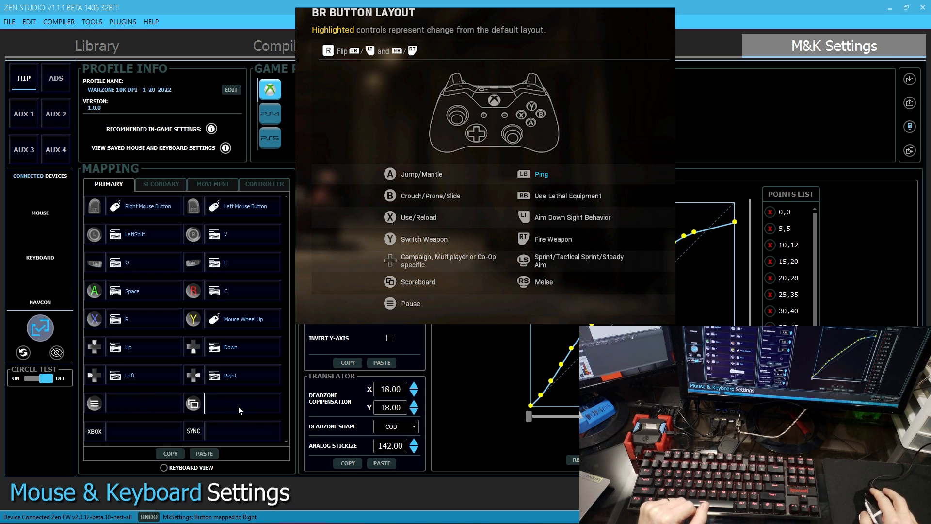
# - Bind Menu to Escape and begin the Xbox button slot for LWin
pyautogui.click(142, 404)
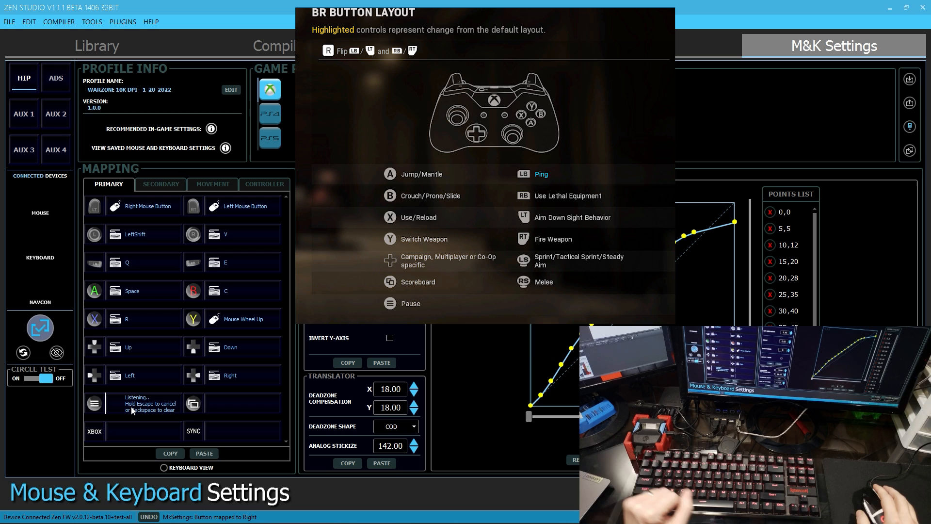
pyautogui.press('escape')
pyautogui.write('1')
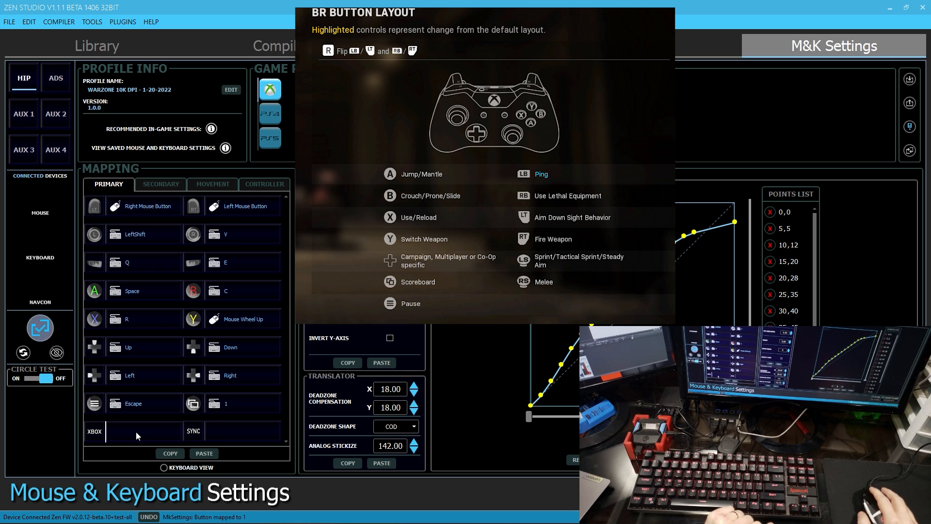
pyautogui.click(143, 430)
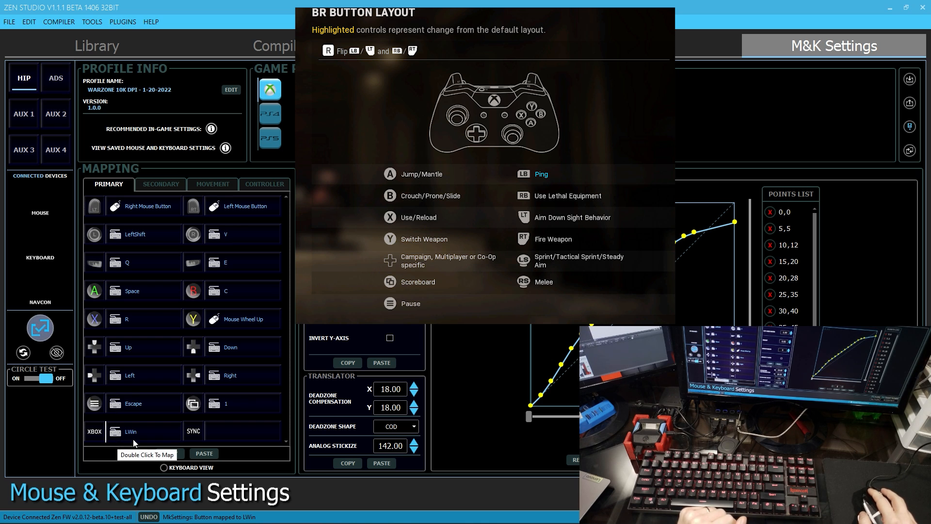
pyautogui.moveTo(134, 326)
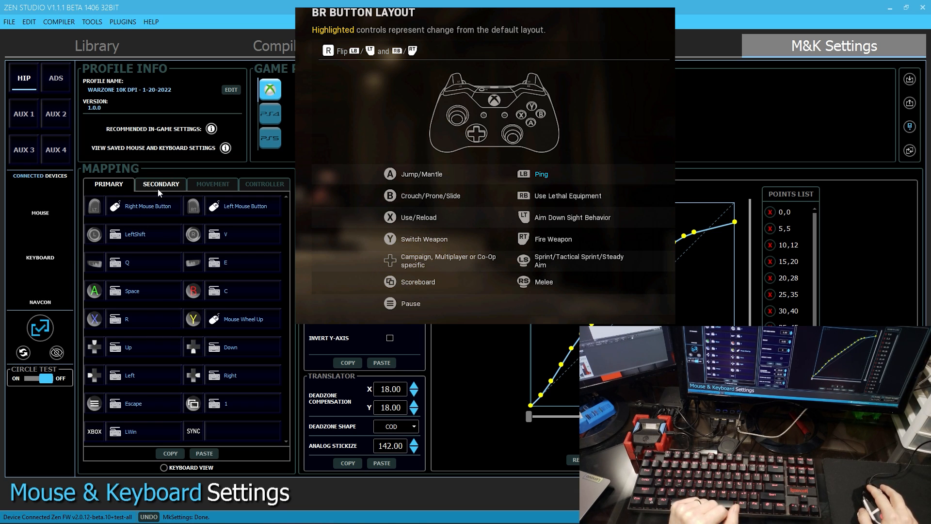
pyautogui.click(160, 185)
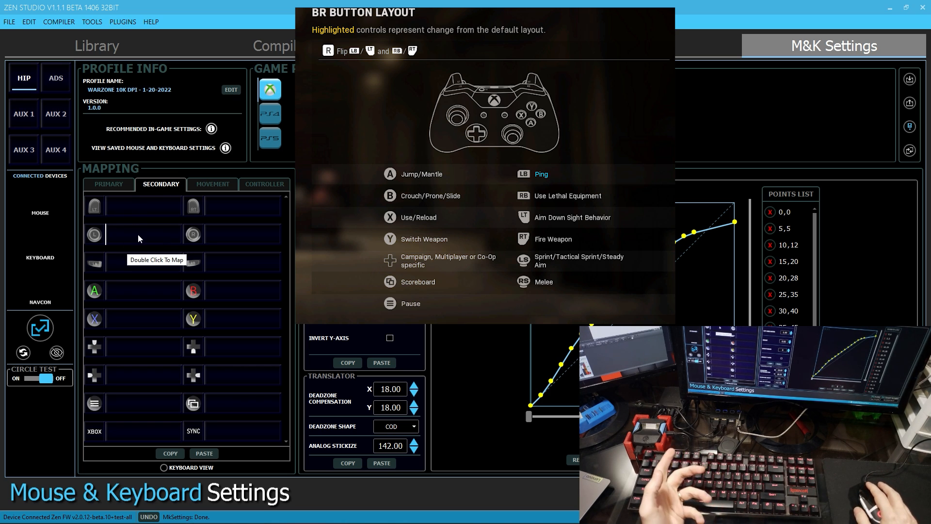
pyautogui.click(108, 184)
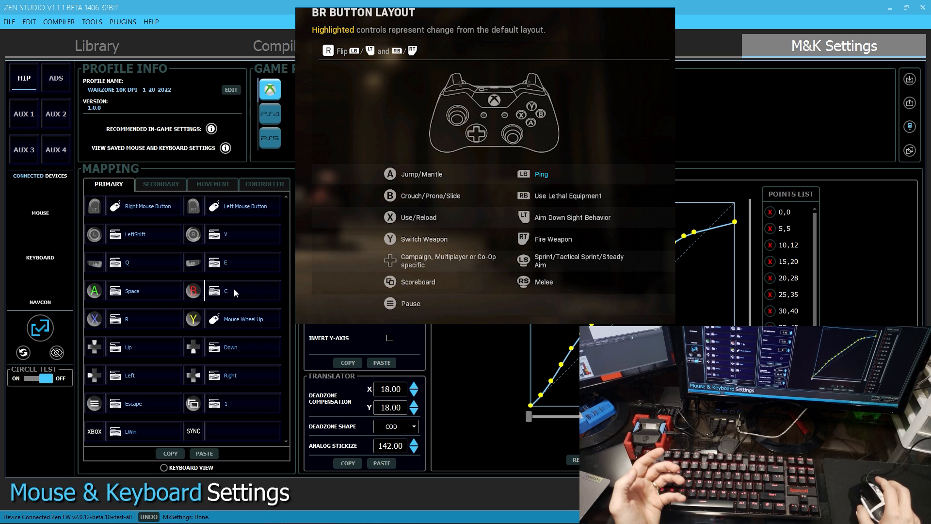
pyautogui.moveTo(241, 293)
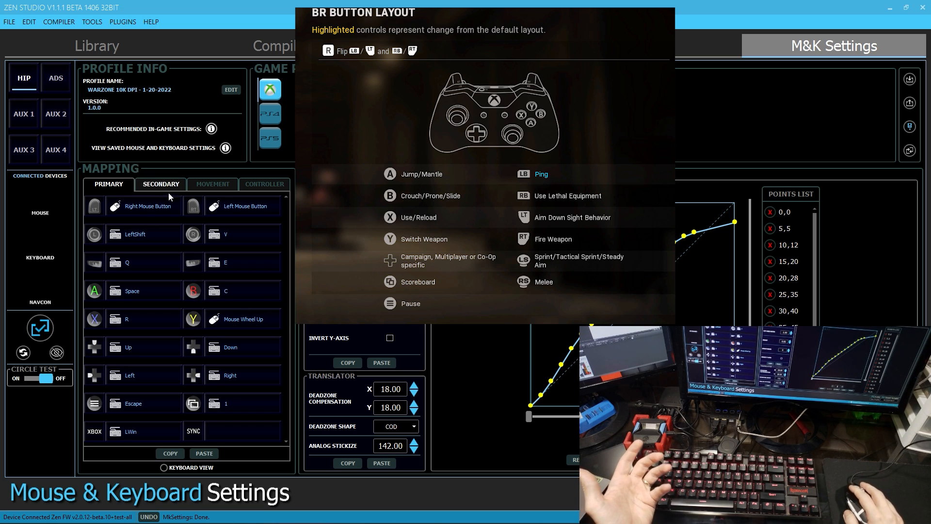
# - Add secondary bindings: Mouse Button 4 on B and Mouse Wheel Down on D-pad down
pyautogui.click(160, 185)
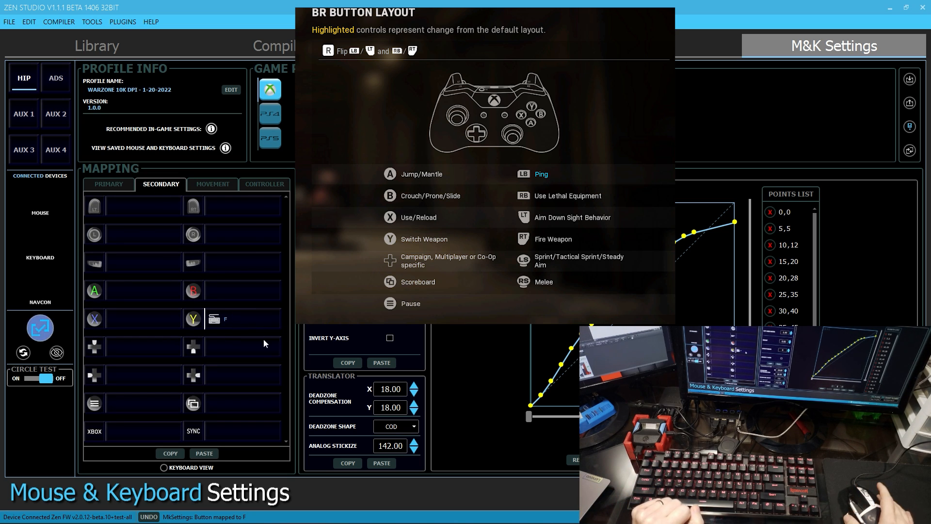
pyautogui.moveTo(282, 383)
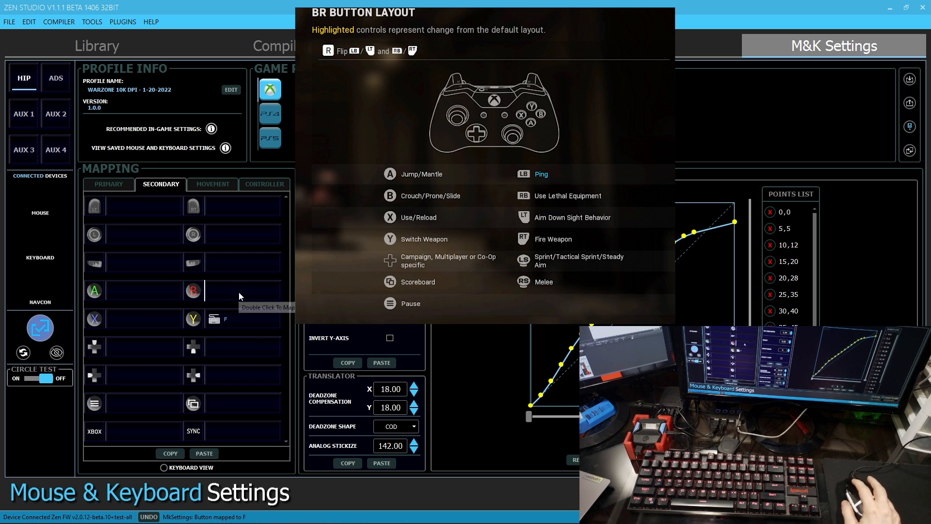
pyautogui.doubleClick(241, 290)
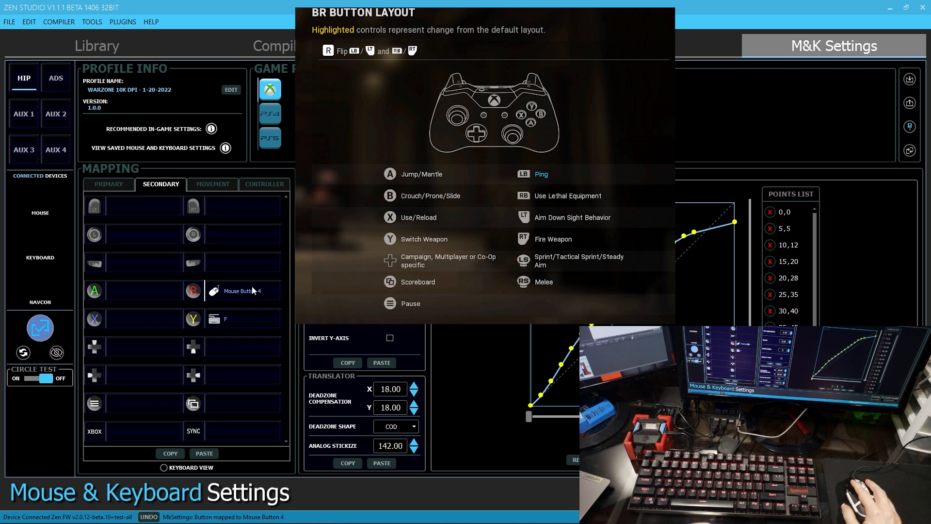
pyautogui.moveTo(232, 349)
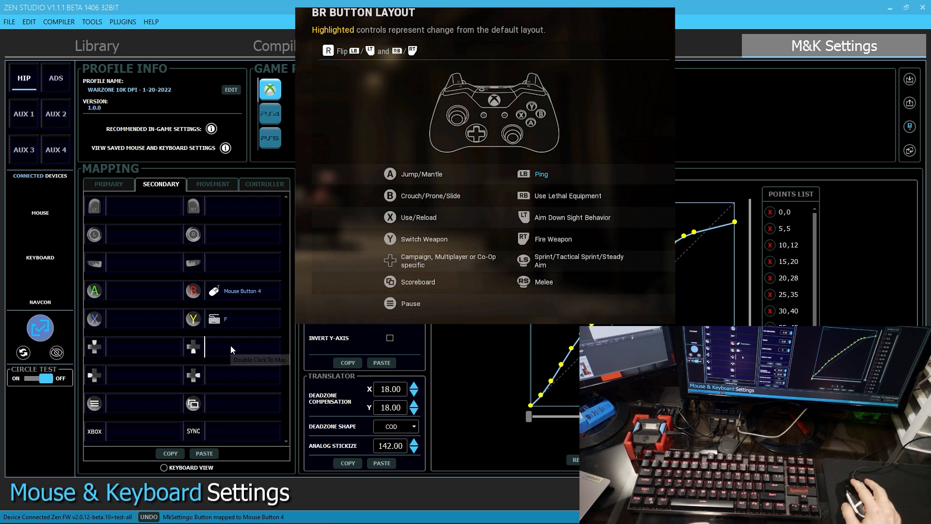
pyautogui.doubleClick(241, 347)
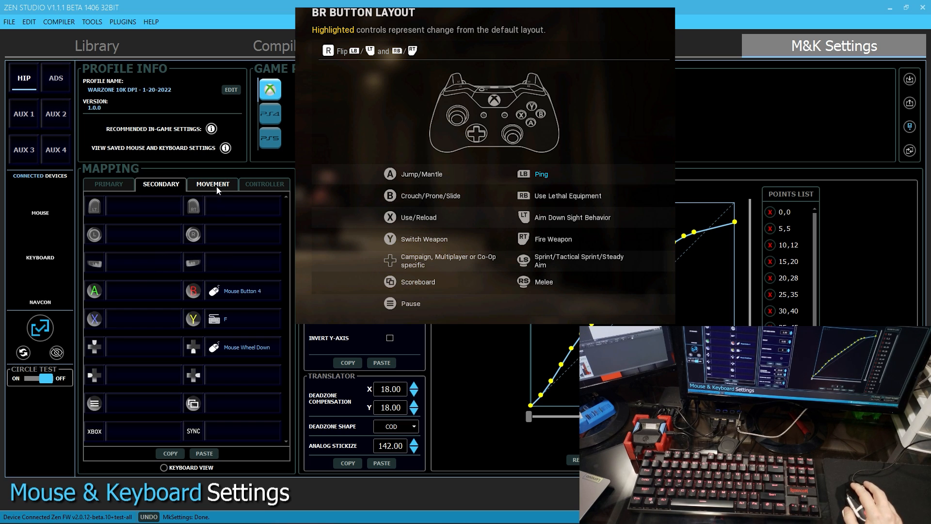
pyautogui.click(212, 184)
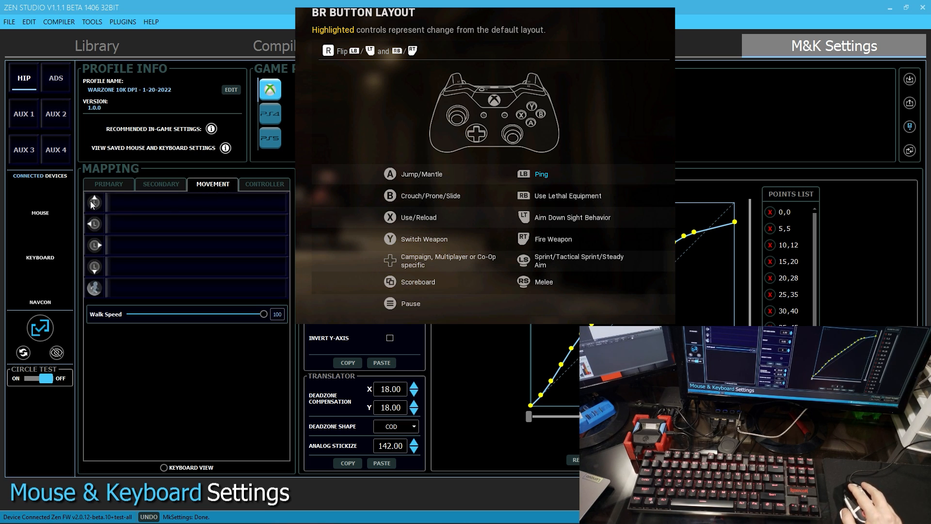
pyautogui.click(101, 202)
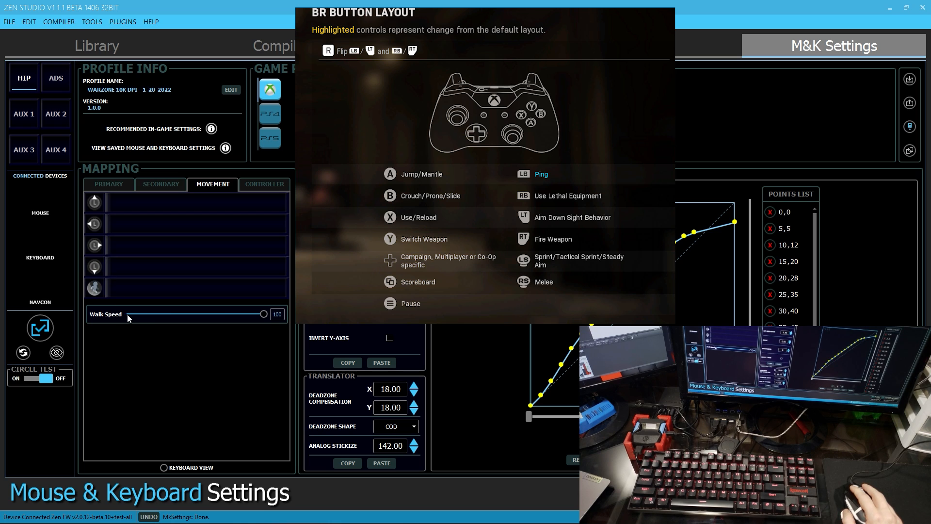
pyautogui.moveTo(156, 322)
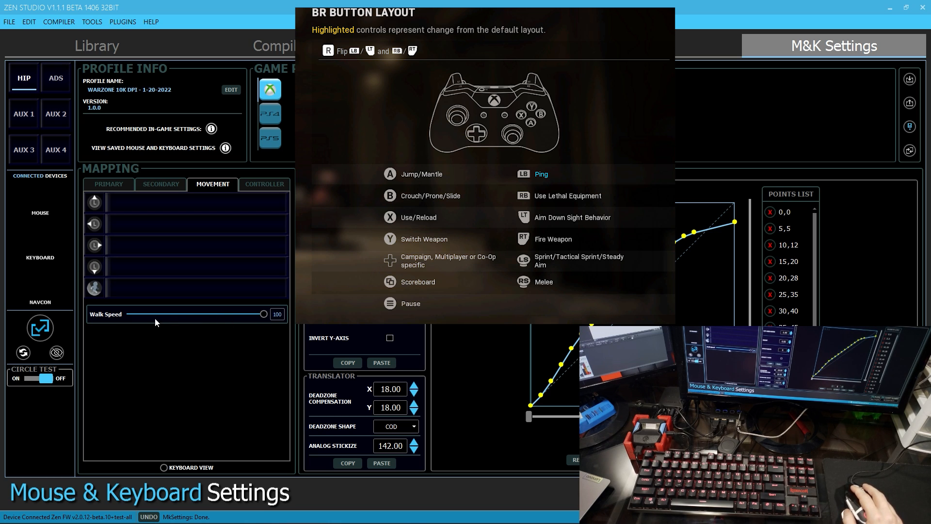
pyautogui.moveTo(99, 305)
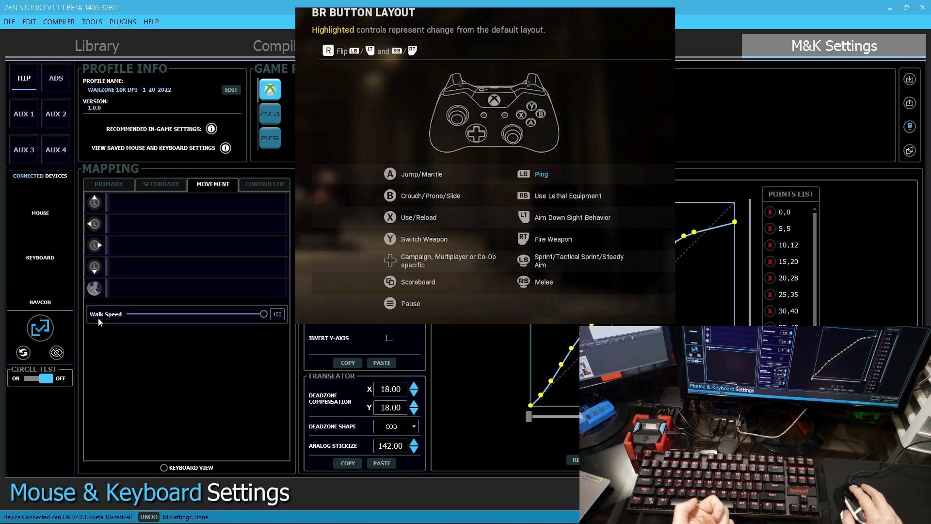
pyautogui.moveTo(85, 344)
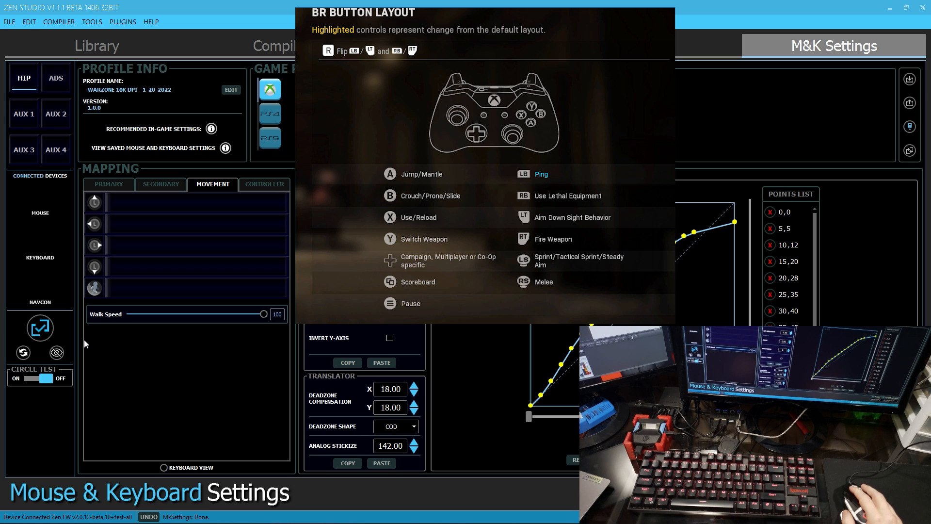
pyautogui.moveTo(258, 392)
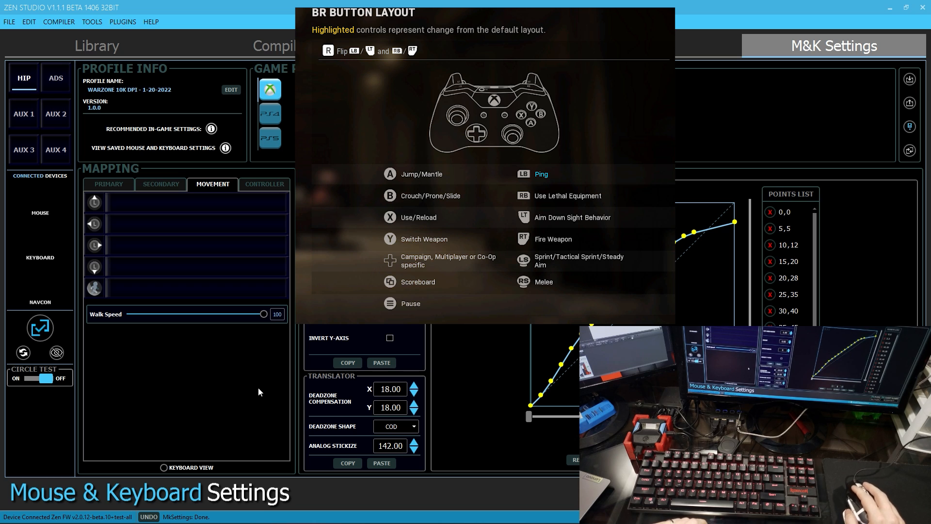
pyautogui.moveTo(226, 391)
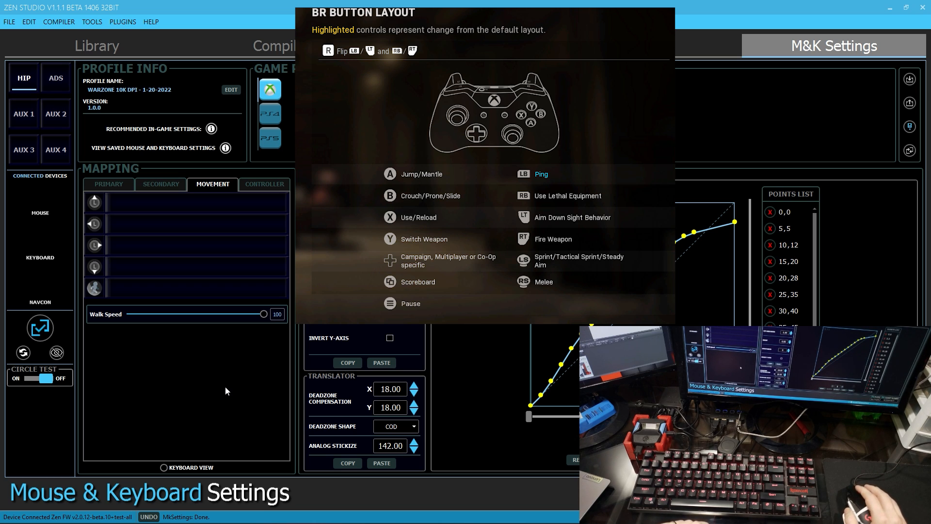
pyautogui.moveTo(174, 252)
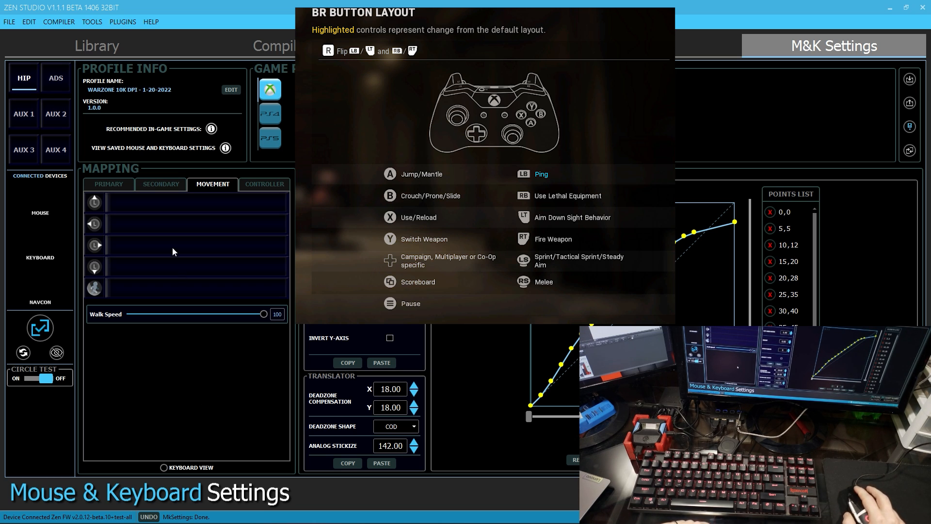
pyautogui.moveTo(172, 206)
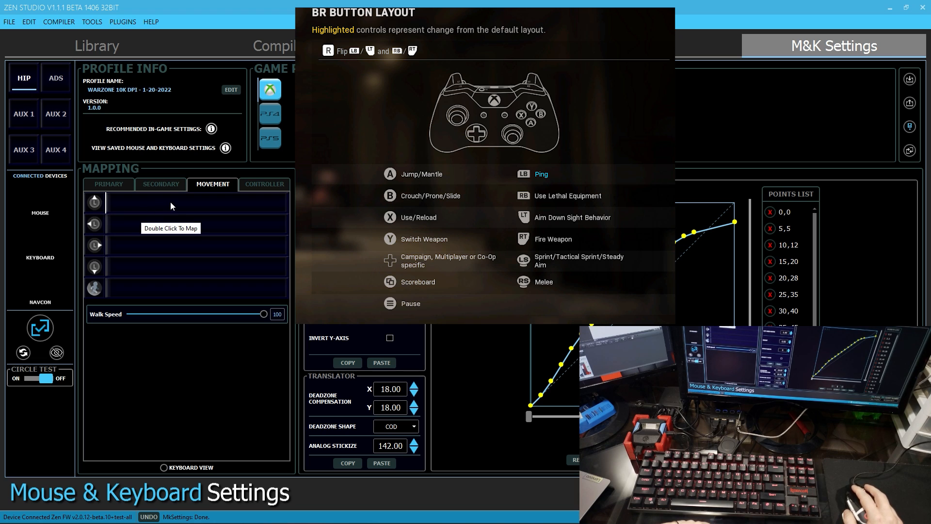
pyautogui.moveTo(123, 257)
pyautogui.write('W')
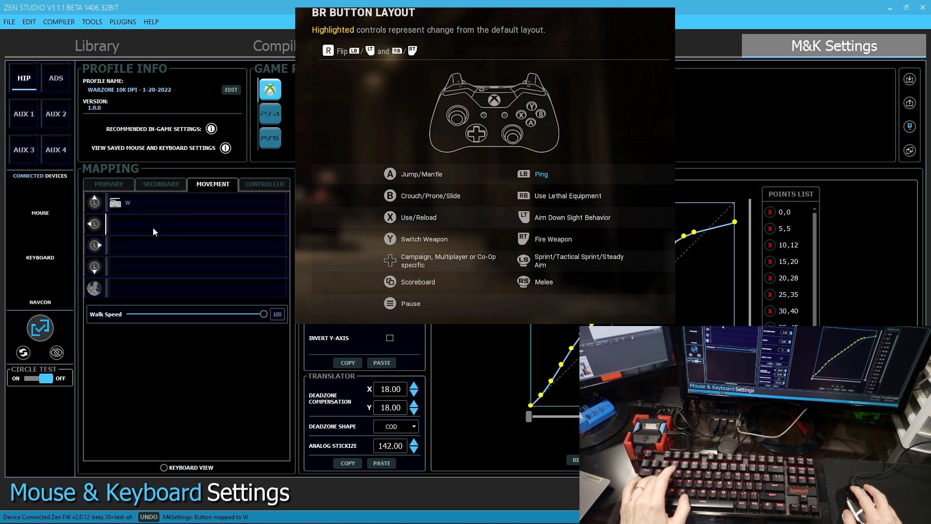
# - Bind the D direction and lower the Walk Speed slider to 40
pyautogui.write('D')
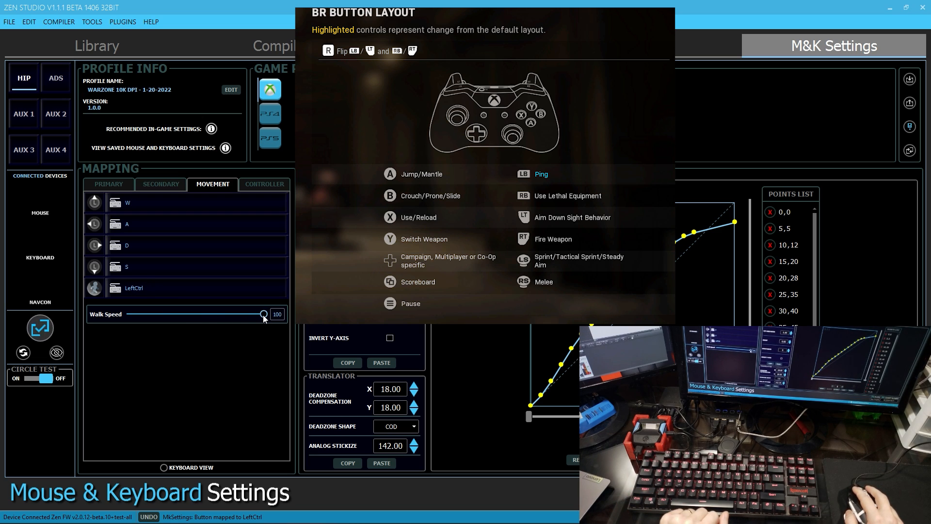
pyautogui.moveTo(264, 313); pyautogui.dragTo(182, 313)
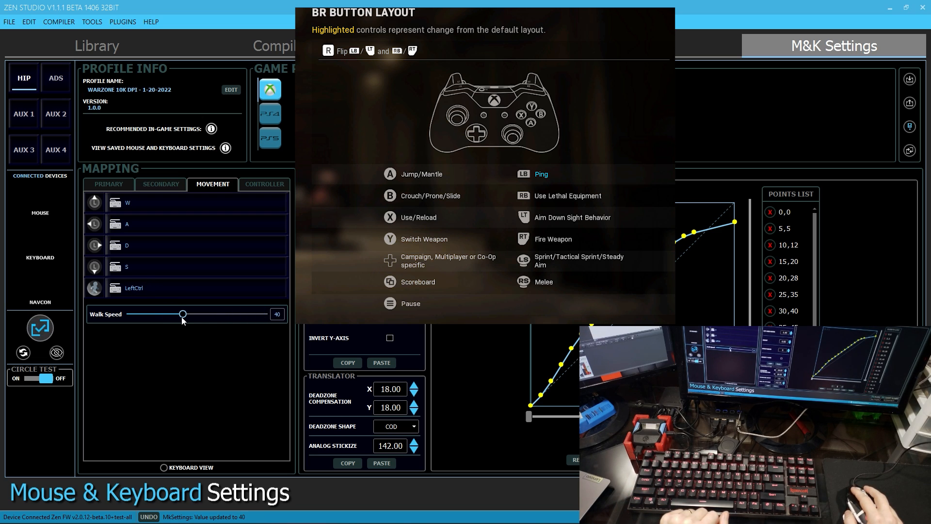
pyautogui.moveTo(39, 328)
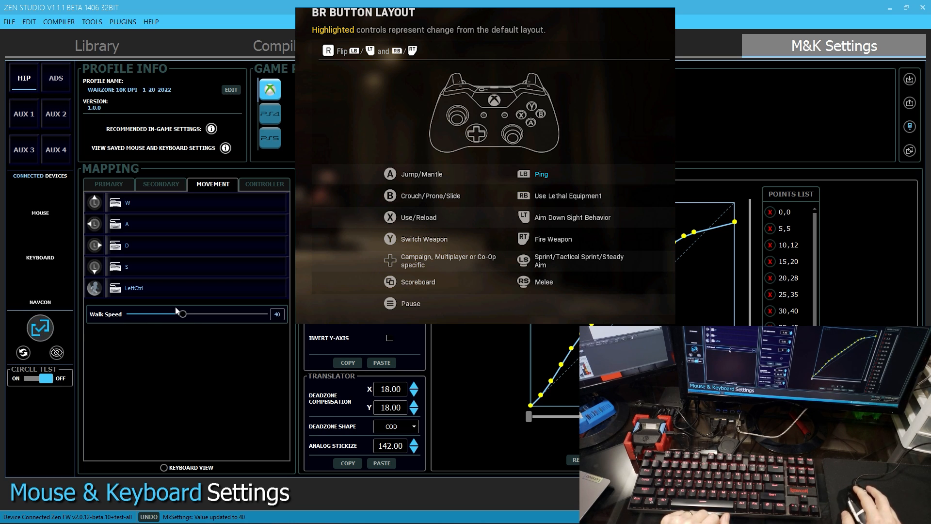
pyautogui.moveTo(136, 344)
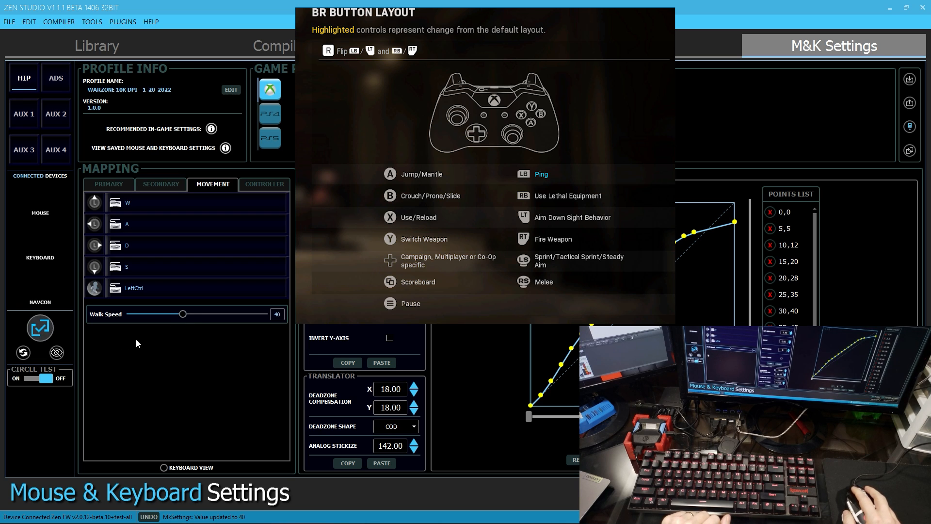
pyautogui.moveTo(140, 329)
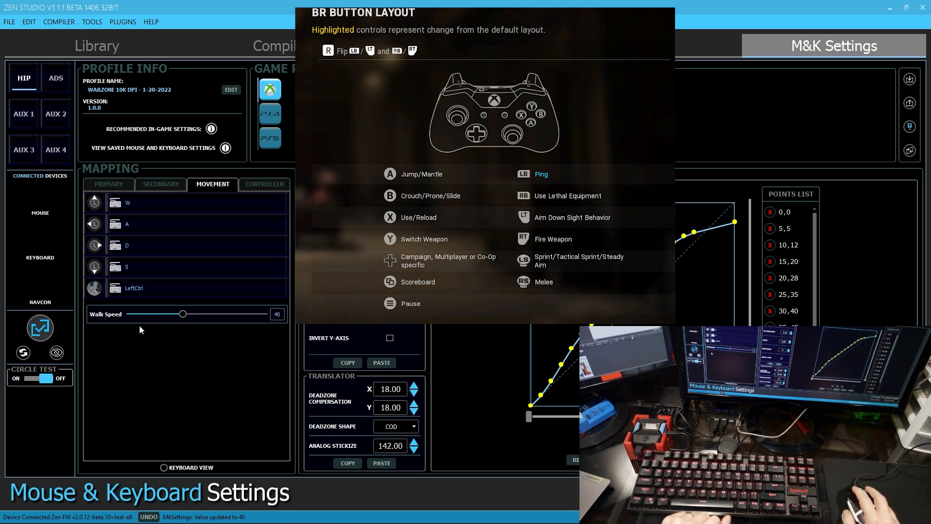
pyautogui.moveTo(116, 338)
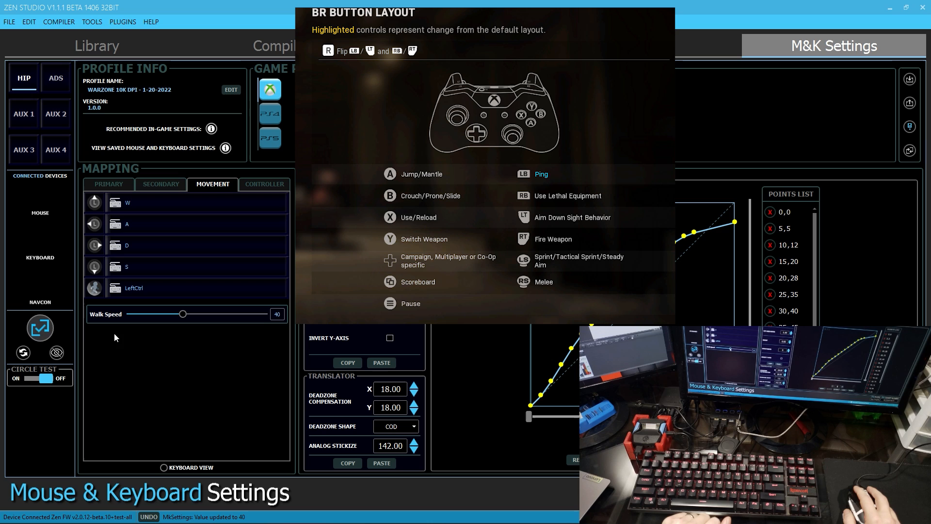
# - Return to the Primary mapping tab to review the completed button bindings
pyautogui.click(264, 184)
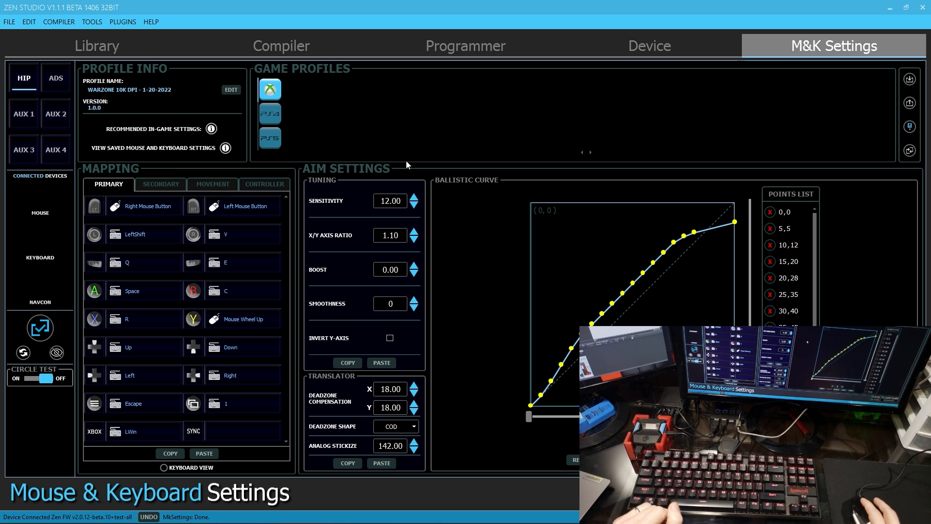
pyautogui.moveTo(297, 161)
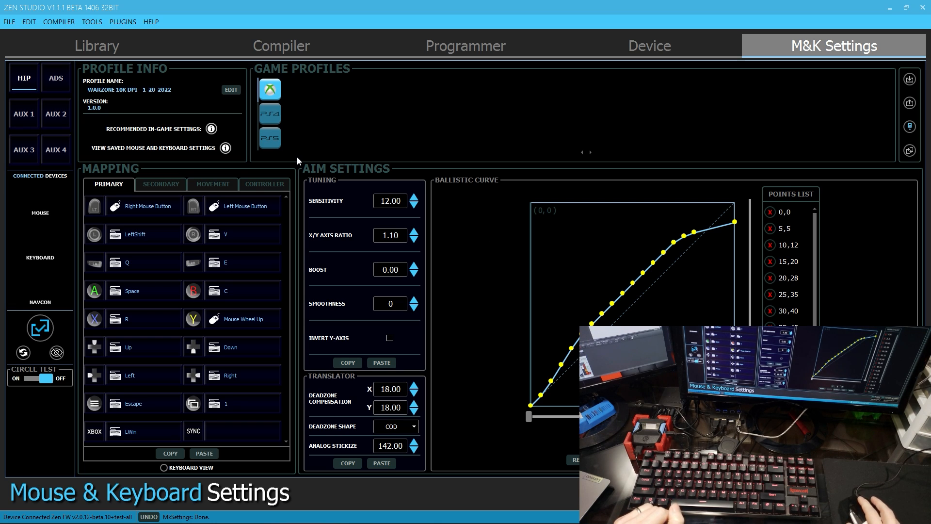
pyautogui.moveTo(300, 180)
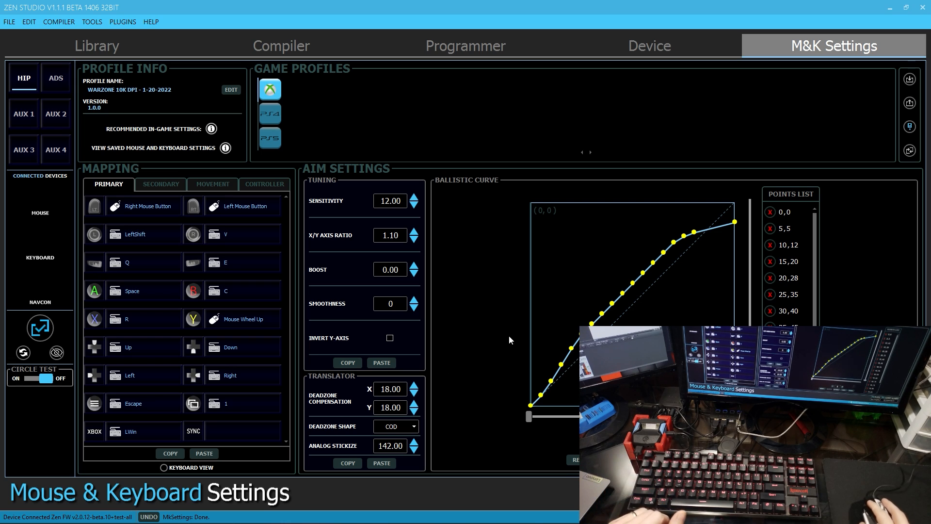
pyautogui.moveTo(495, 272)
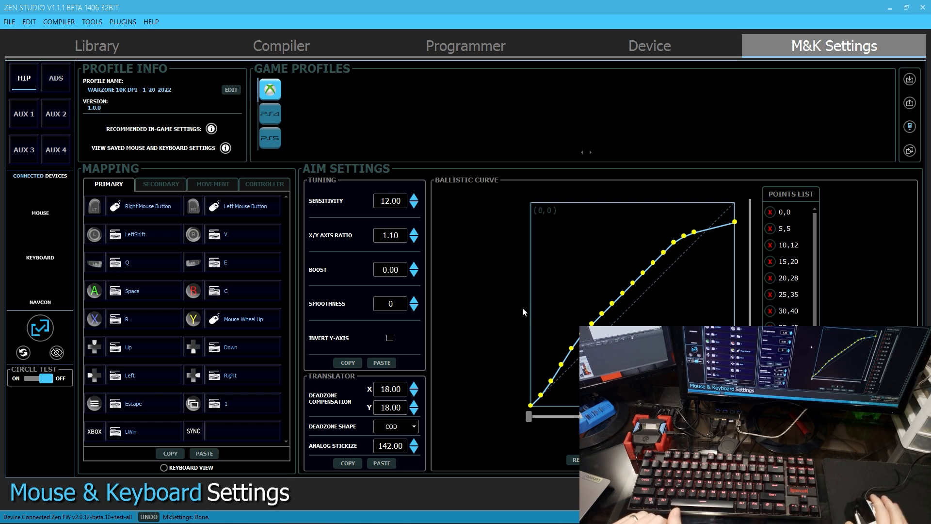
pyautogui.moveTo(522, 307)
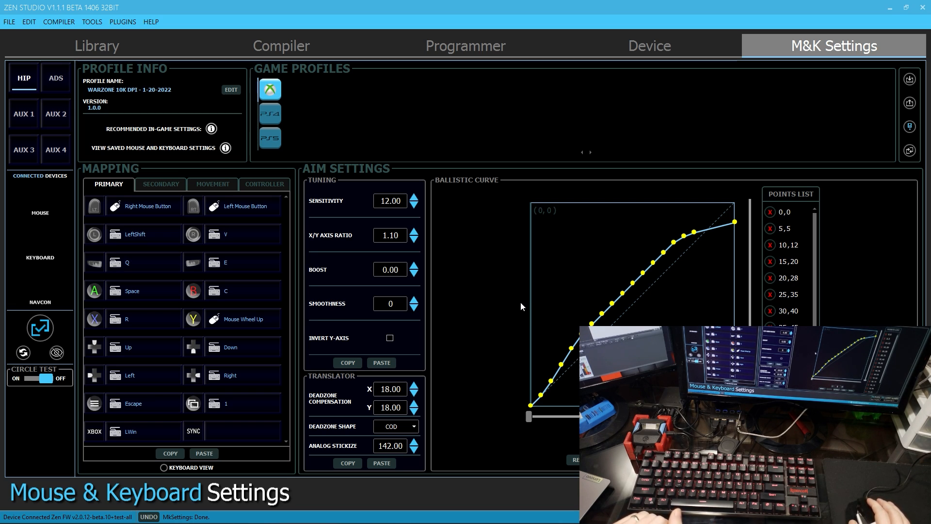
pyautogui.moveTo(501, 316)
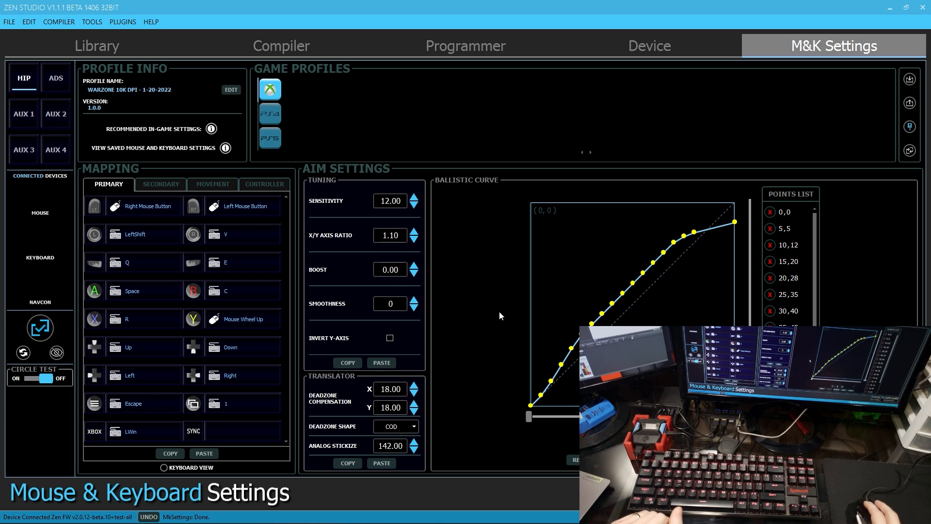
pyautogui.moveTo(496, 298)
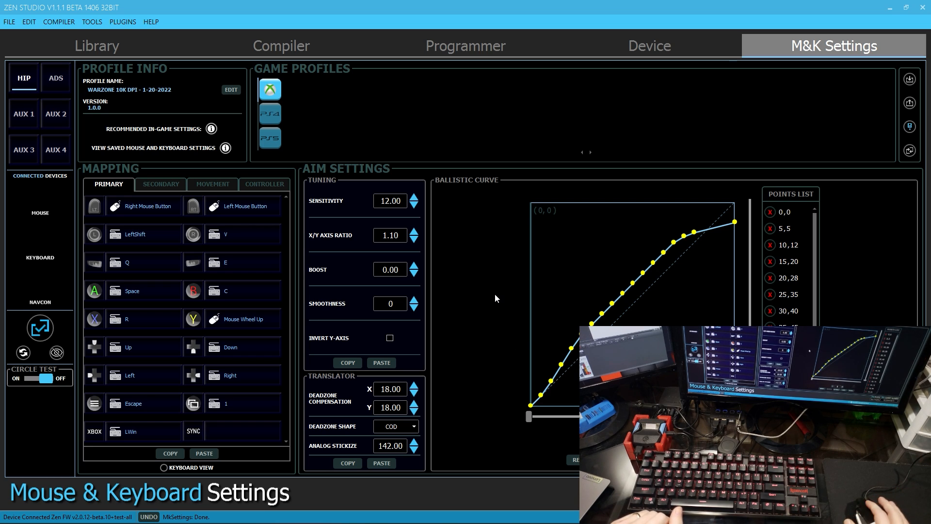
pyautogui.moveTo(523, 336)
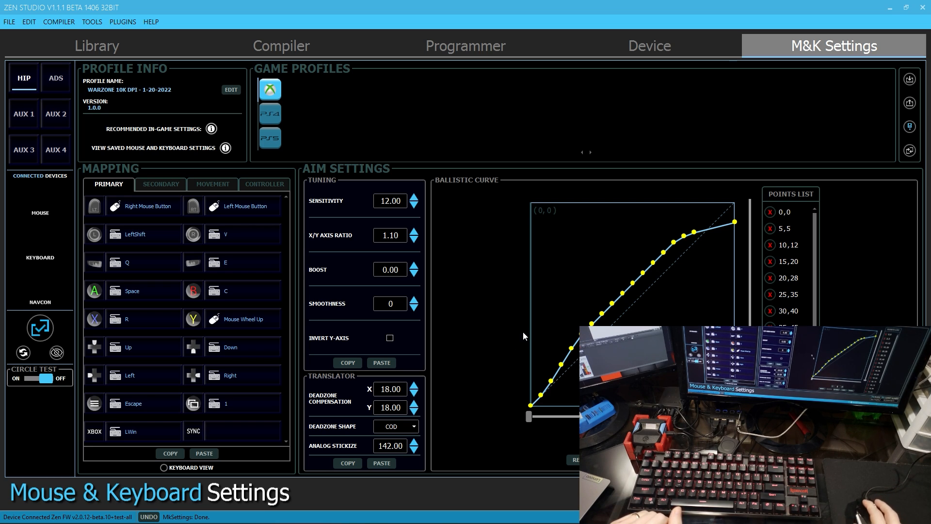
pyautogui.moveTo(482, 330)
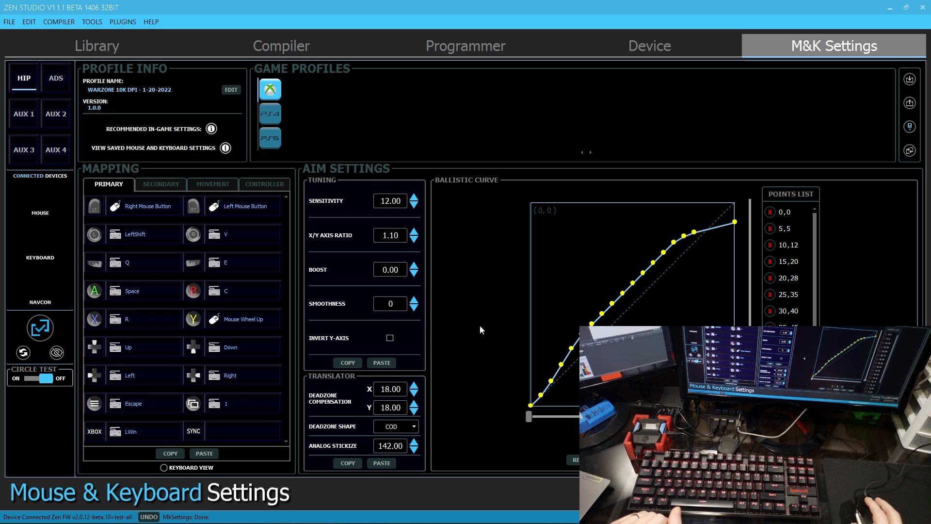